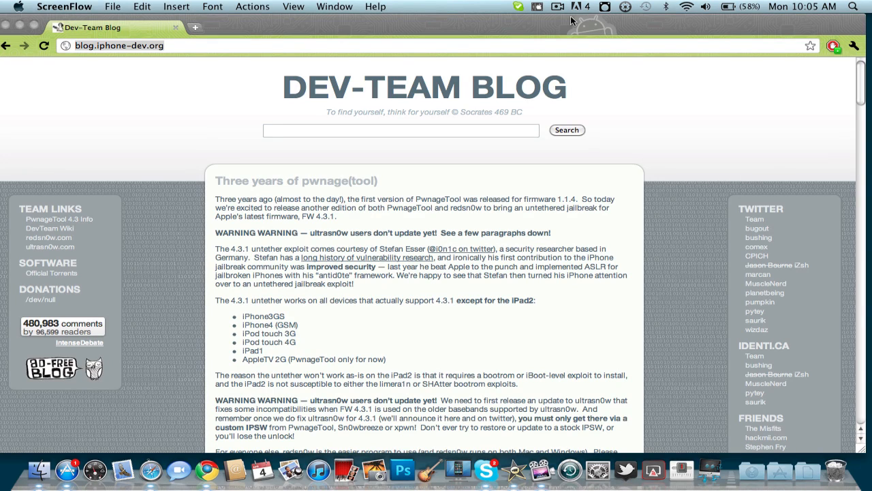
{"action": "mouse_move", "coordinate": [560, 26]}
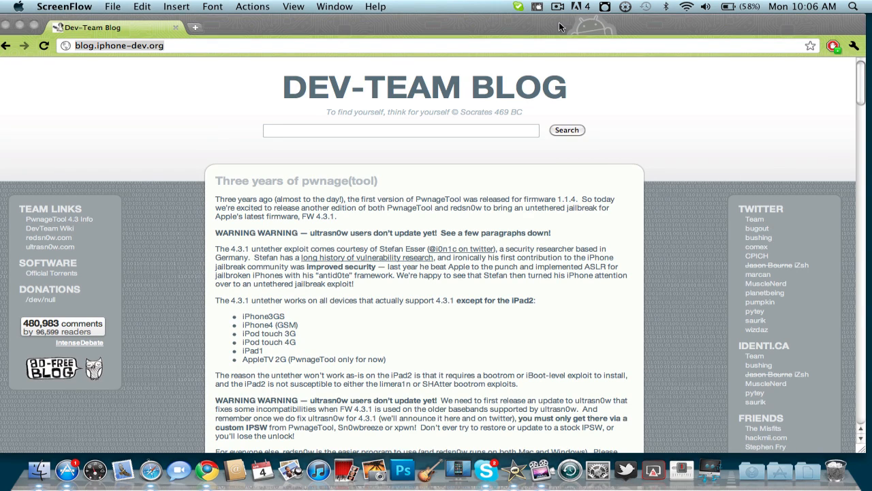
{"action": "mouse_move", "coordinate": [380, 103]}
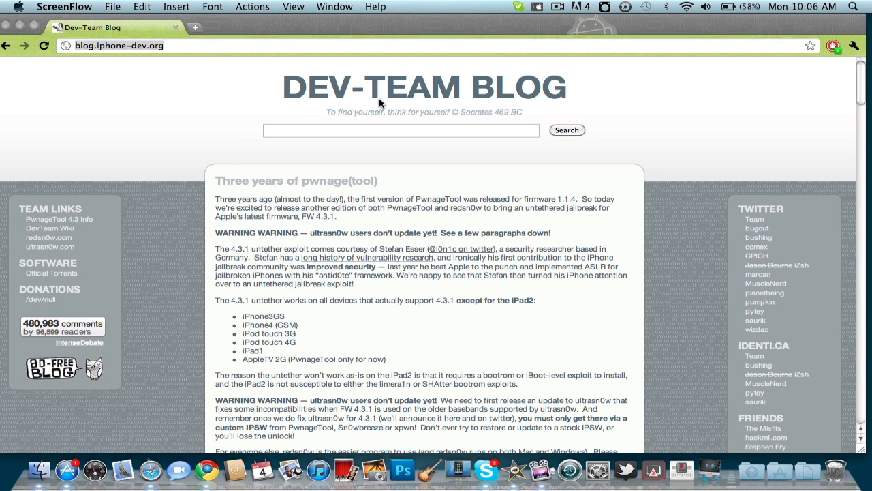
{"action": "mouse_move", "coordinate": [372, 122]}
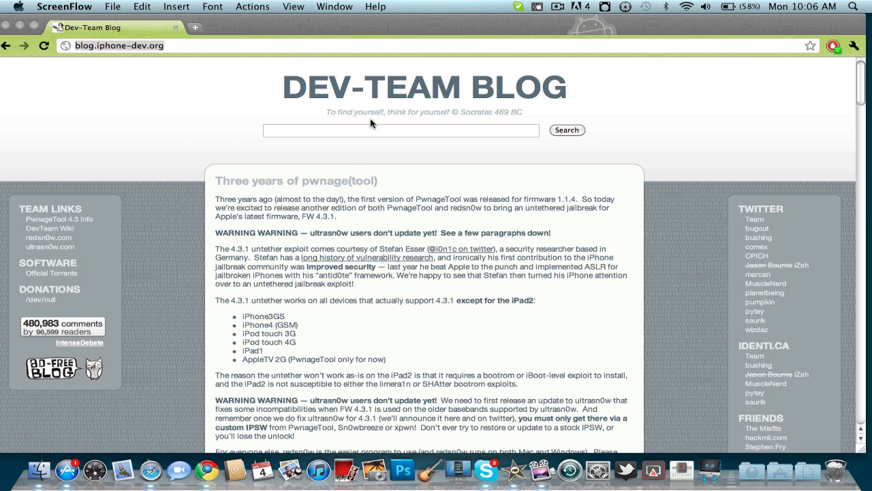
{"action": "mouse_move", "coordinate": [288, 308]}
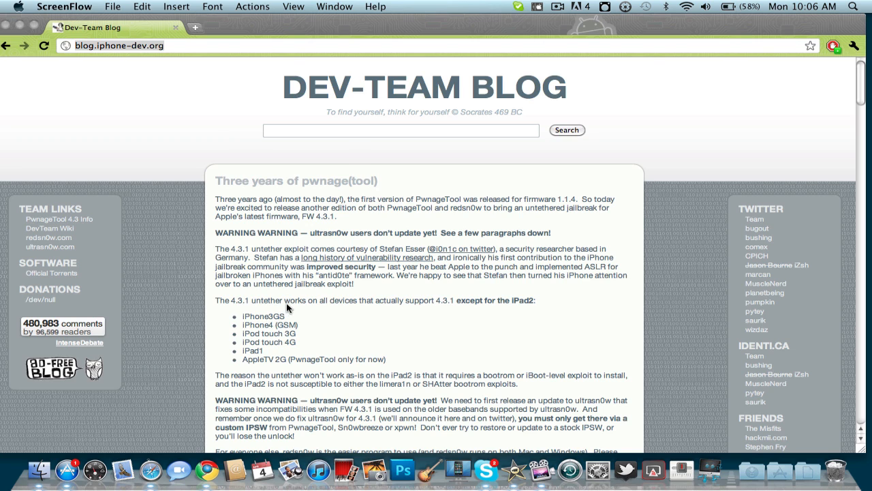
{"action": "mouse_move", "coordinate": [267, 318]}
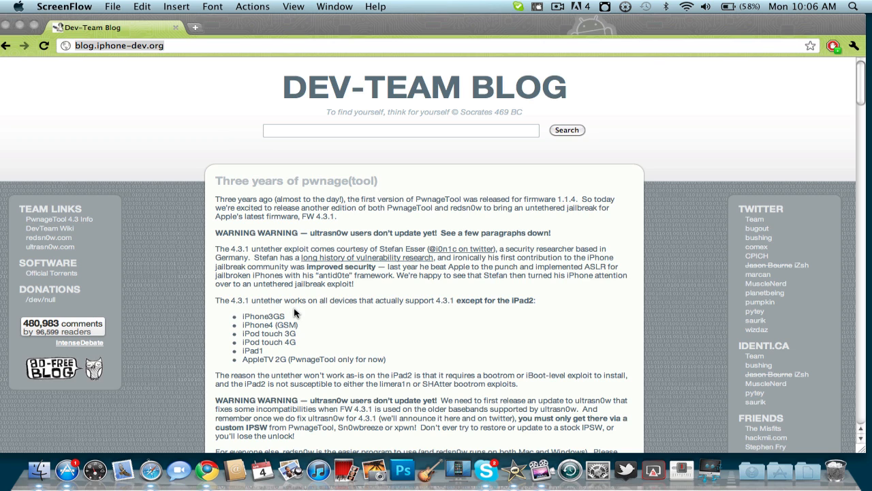
{"action": "mouse_move", "coordinate": [296, 308]}
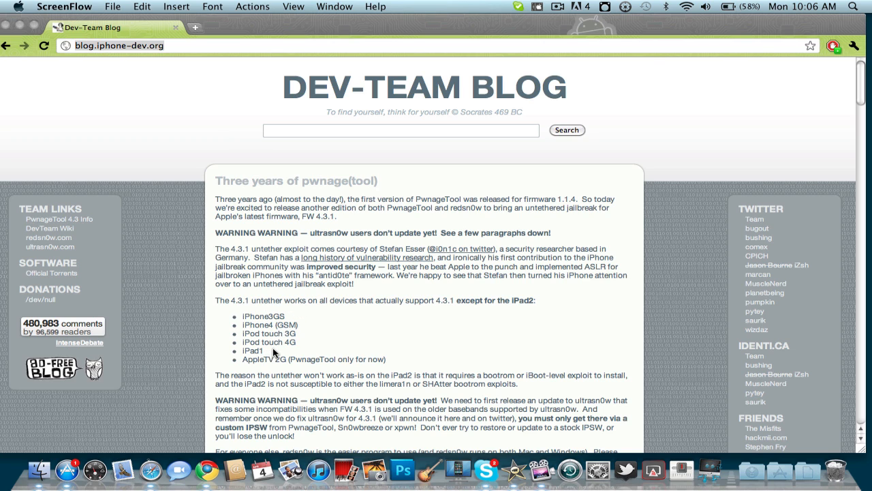
{"action": "mouse_move", "coordinate": [412, 290]}
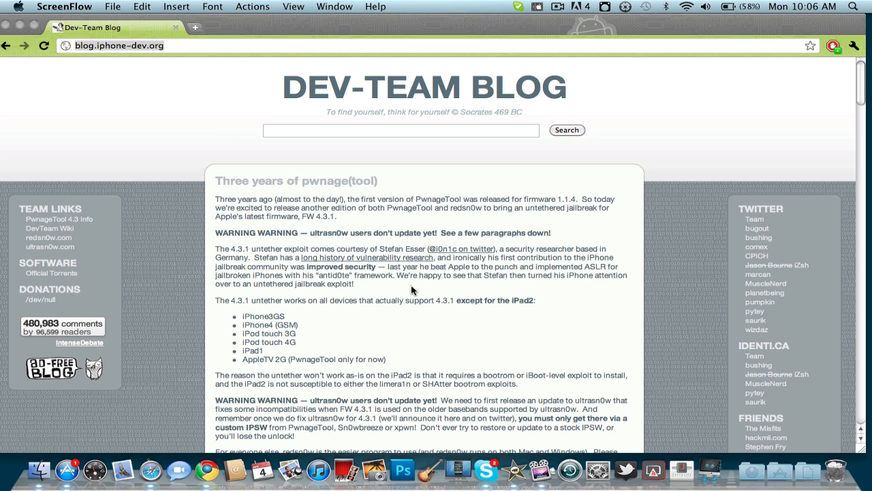
{"action": "mouse_move", "coordinate": [399, 291]}
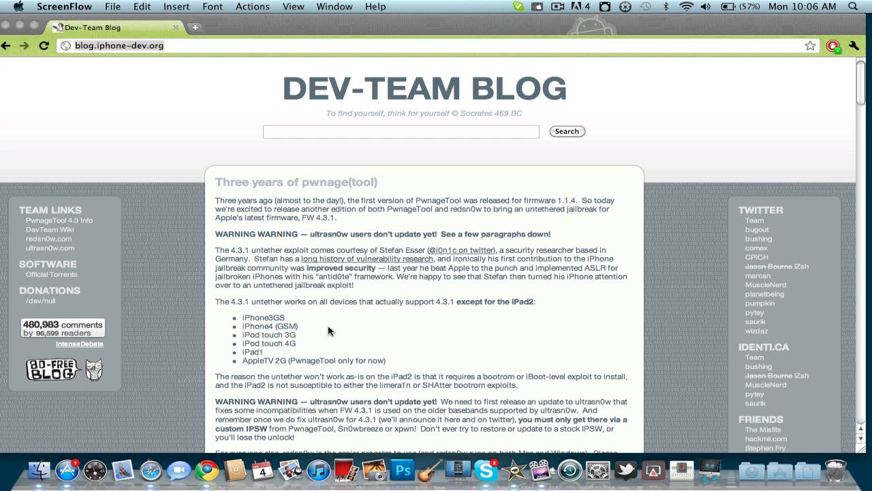
Step: Scroll the Dev-Team Blog post down to the redsn0w 0.9.6rc9 OS X and Windows download links
{"action": "scroll", "scroll_direction": "down", "scroll_amount": 3}
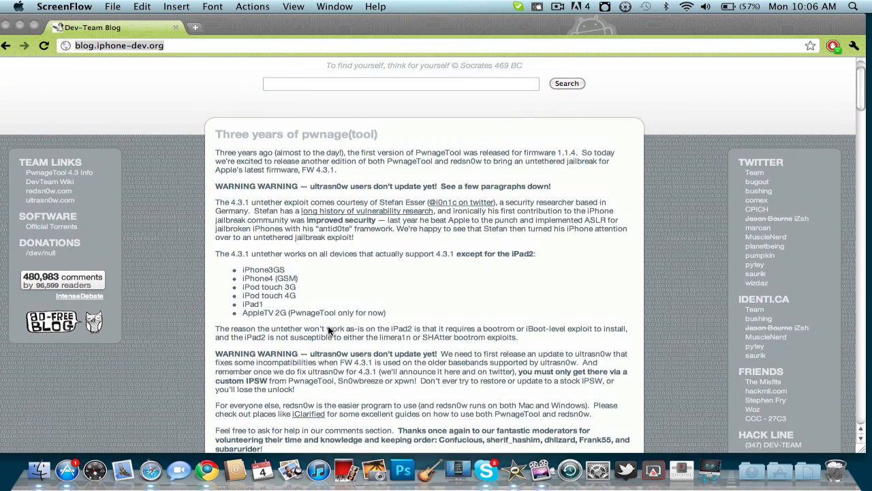
{"action": "scroll", "scroll_direction": "up", "scroll_amount": 3}
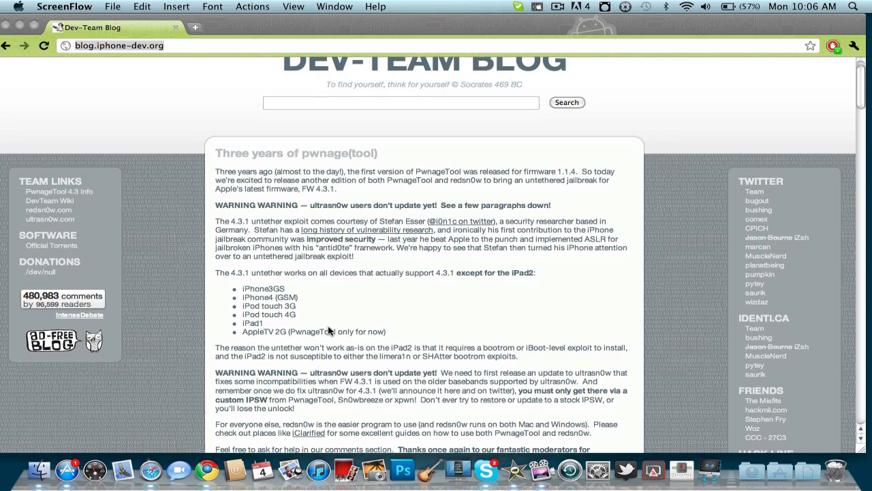
{"action": "scroll", "scroll_direction": "down", "scroll_amount": 3}
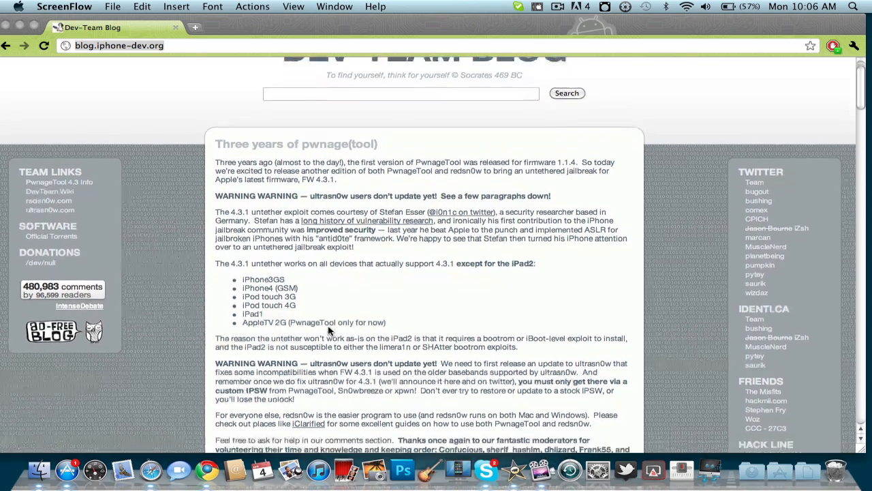
{"action": "scroll", "scroll_direction": "down", "scroll_amount": 3}
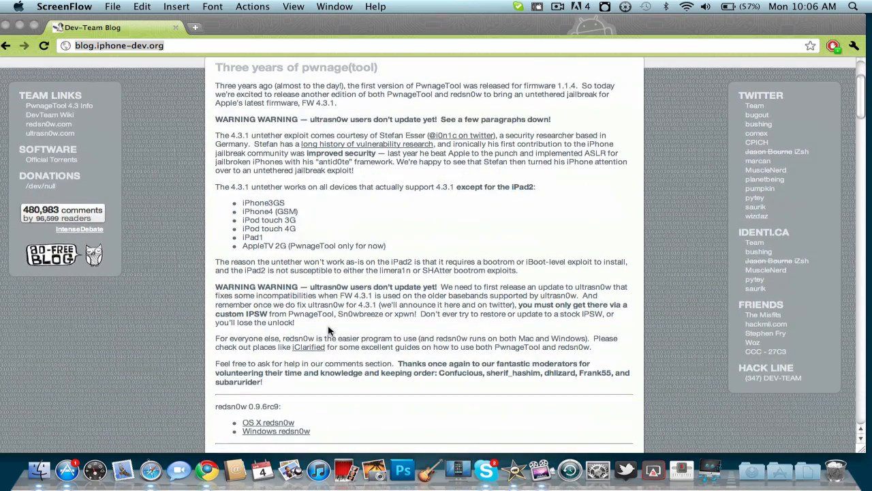
{"action": "scroll", "scroll_direction": "down", "scroll_amount": 3}
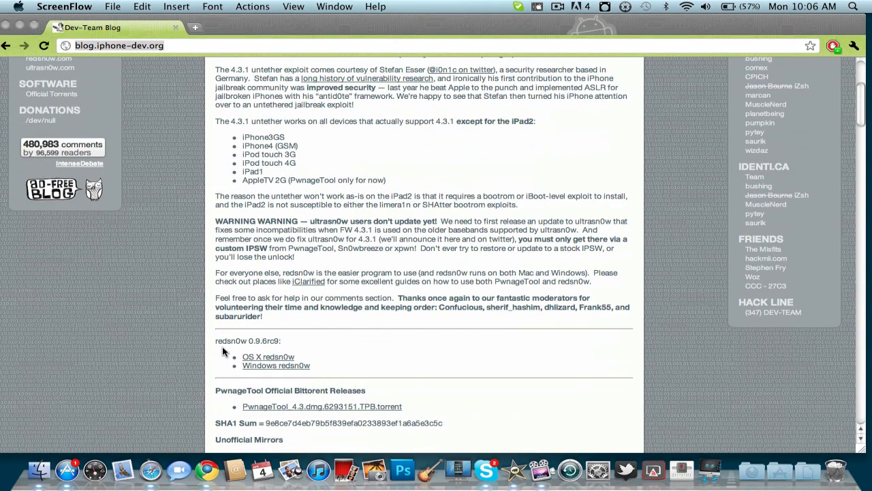
{"action": "mouse_move", "coordinate": [276, 360]}
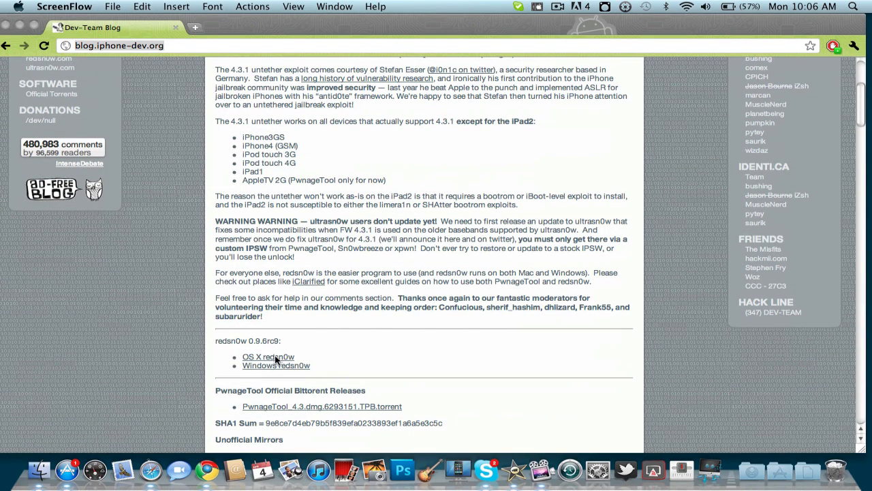
{"action": "mouse_move", "coordinate": [308, 383]}
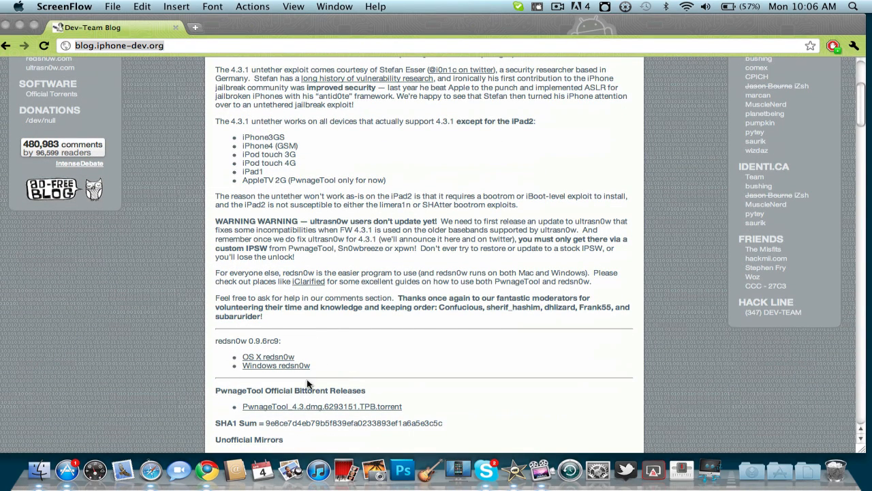
{"action": "mouse_move", "coordinate": [181, 203]}
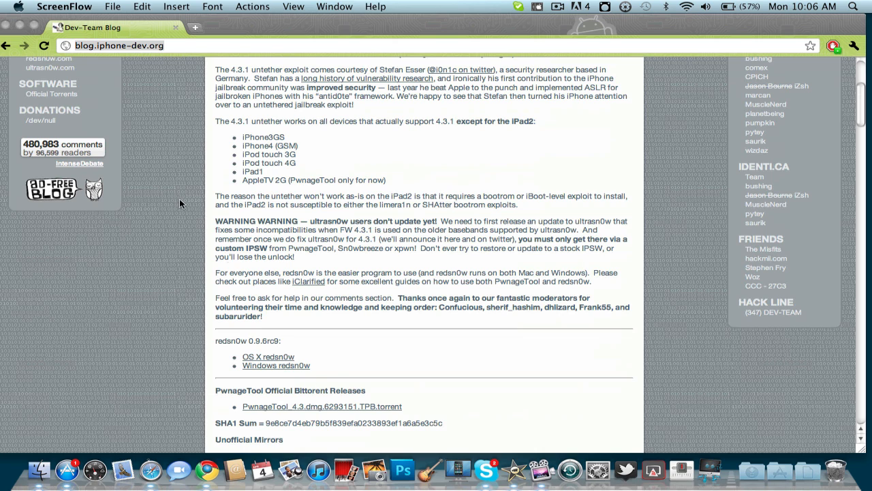
{"action": "mouse_move", "coordinate": [233, 293]}
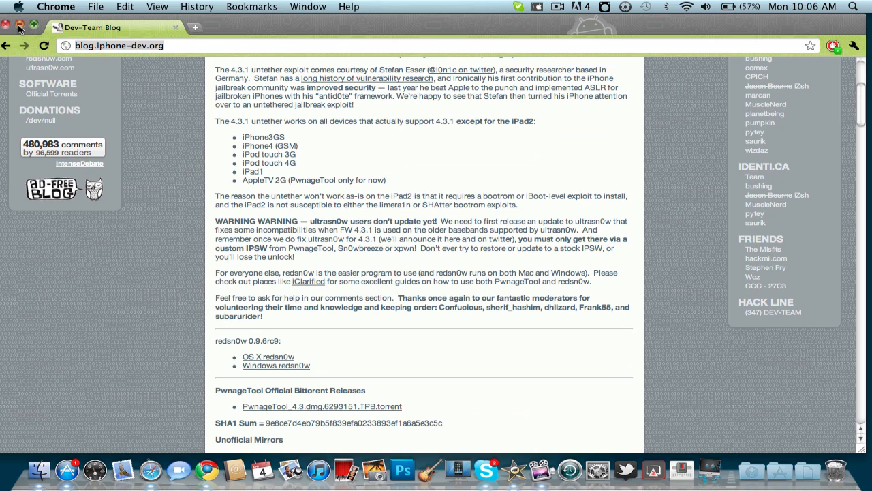
Step: Bring the Finder desktop with the redsn0w app and iPod 4.3.1 firmware to the front
{"action": "left_click", "coordinate": [8, 28]}
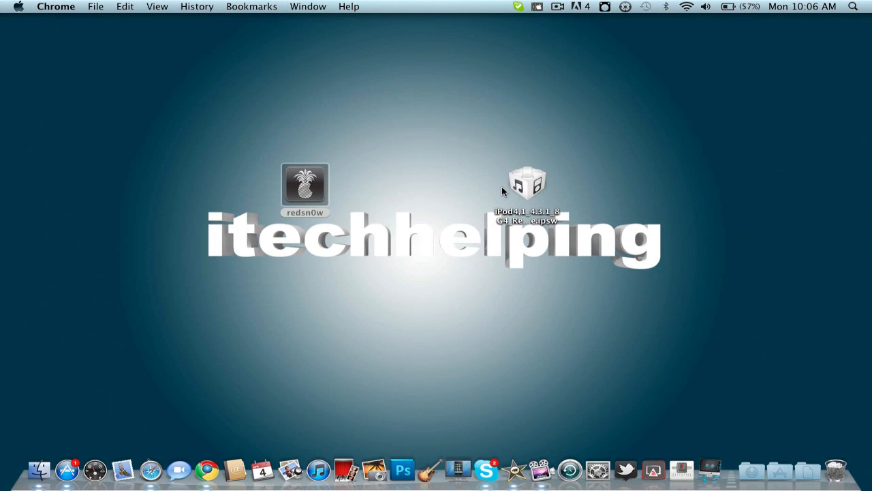
{"action": "mouse_move", "coordinate": [532, 149]}
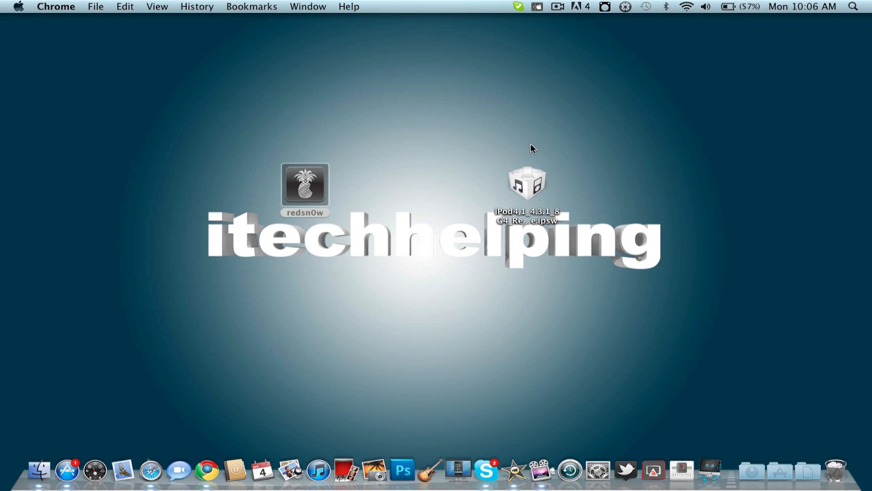
{"action": "mouse_move", "coordinate": [563, 241]}
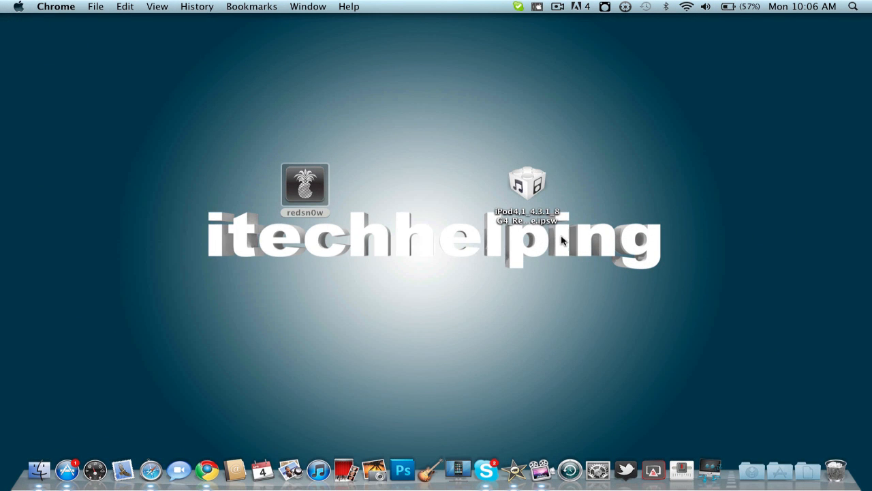
{"action": "mouse_move", "coordinate": [362, 223]}
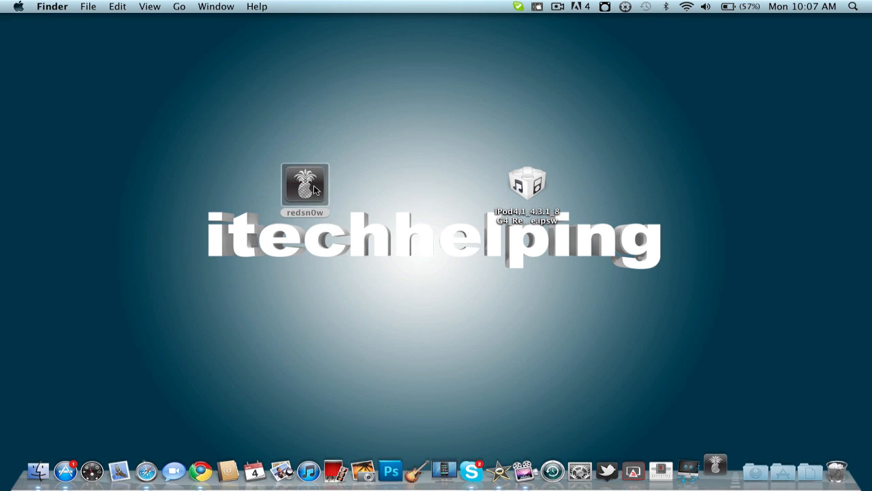
Step: Launch redsn0w and load iPod4,1_4.3.1_8G4_Restore.ipsw from the Desktop so it is identified
{"action": "double_click", "coordinate": [305, 184]}
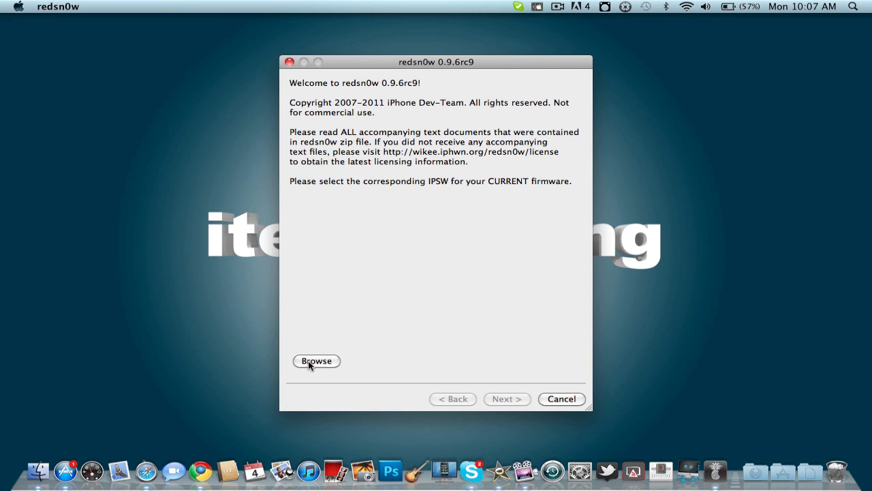
{"action": "left_click", "coordinate": [316, 361]}
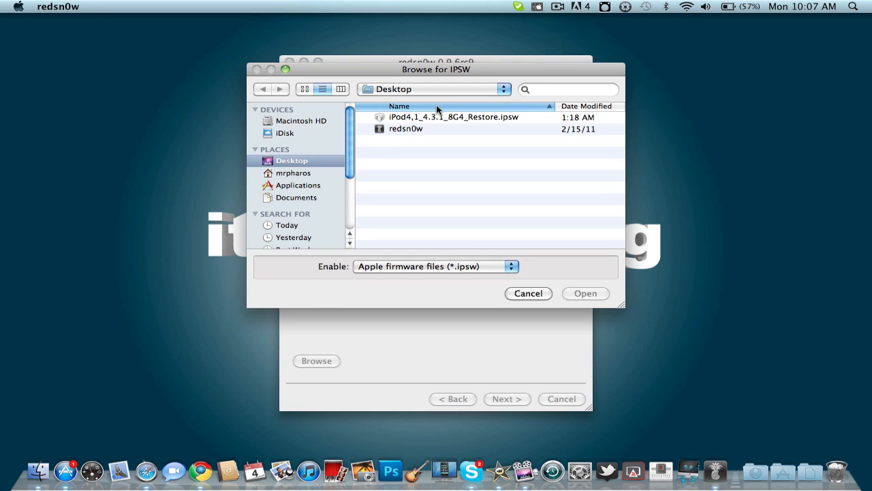
{"action": "left_click", "coordinate": [453, 117]}
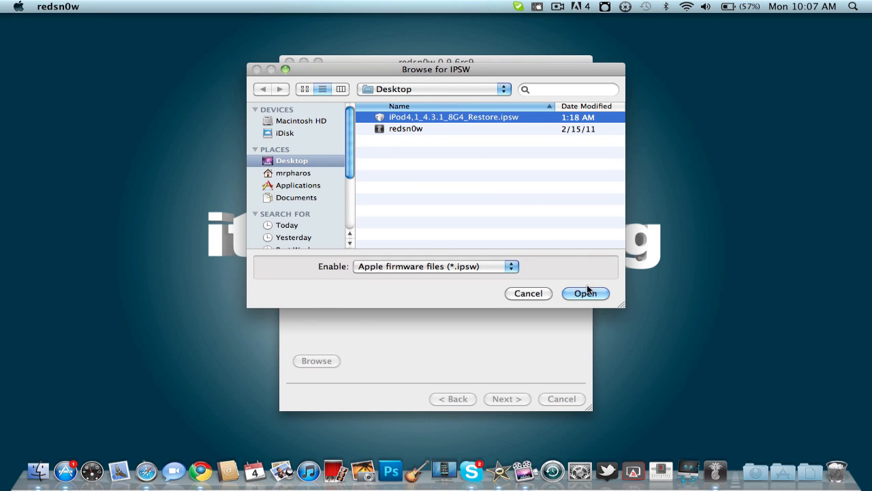
{"action": "left_click", "coordinate": [585, 293]}
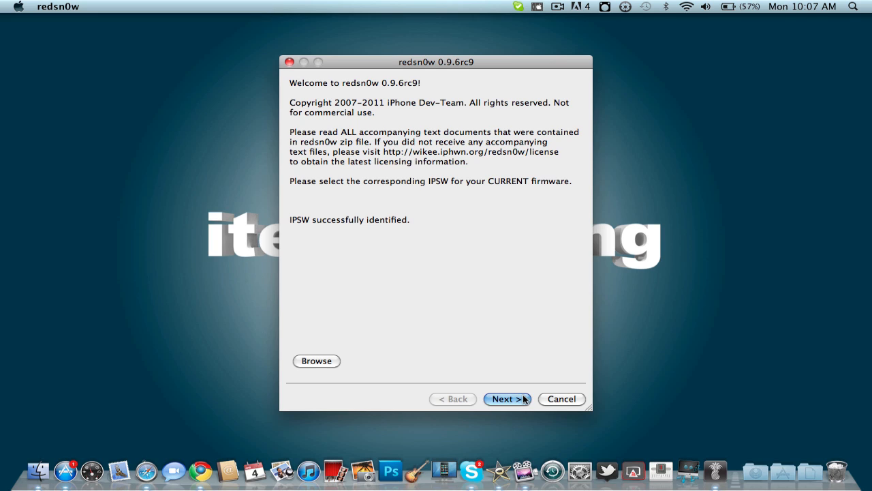
{"action": "left_click", "coordinate": [506, 399]}
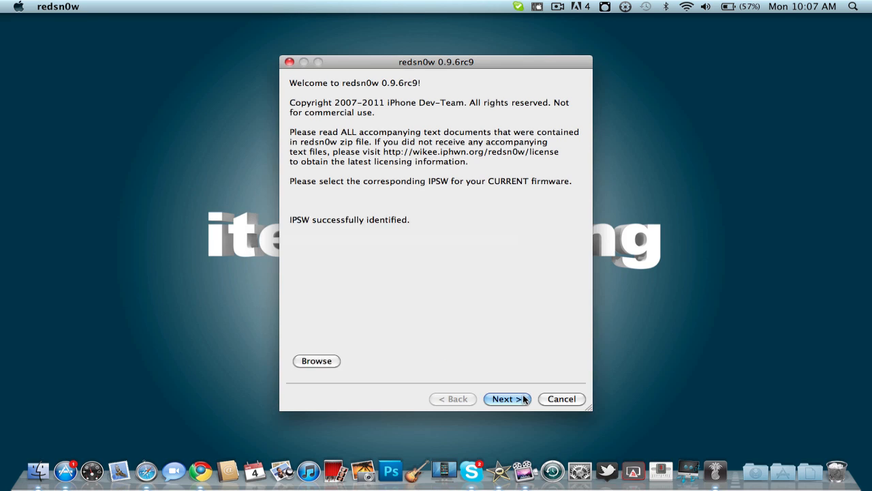
Step: Advance to the options page and uncheck Enable battery percentage, keeping Install Cydia checked
{"action": "left_click", "coordinate": [507, 398]}
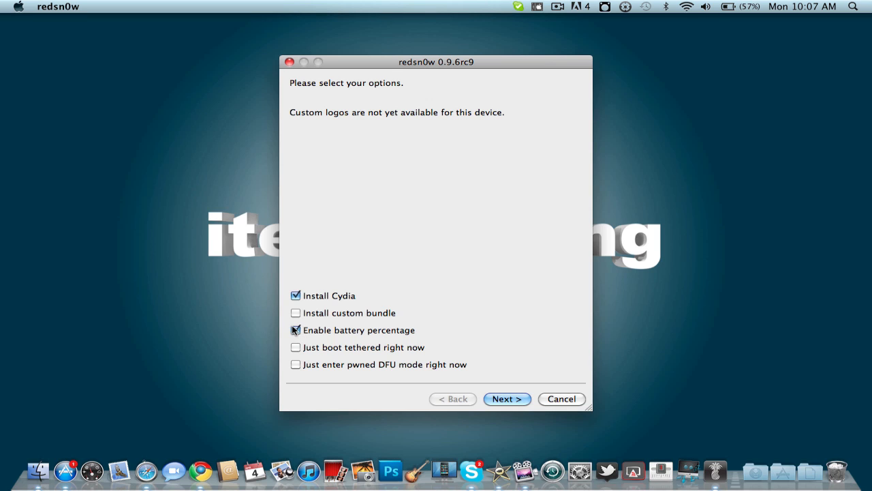
{"action": "left_click", "coordinate": [295, 329]}
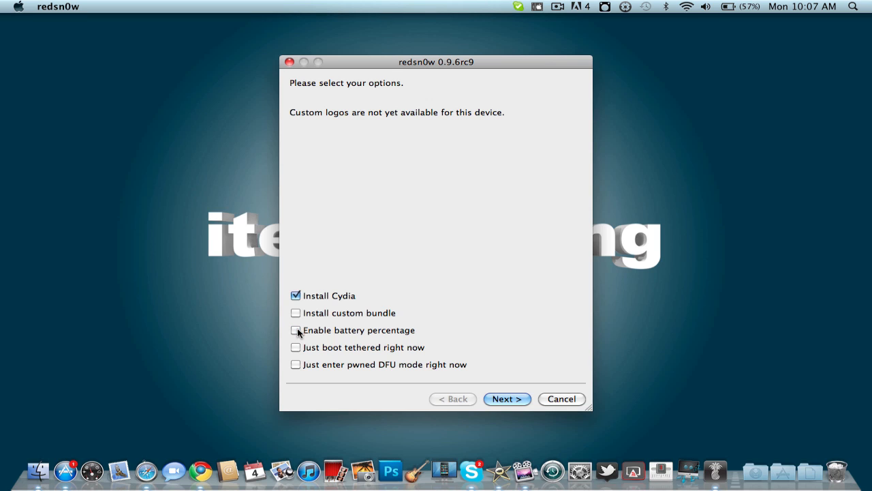
{"action": "mouse_move", "coordinate": [590, 349]}
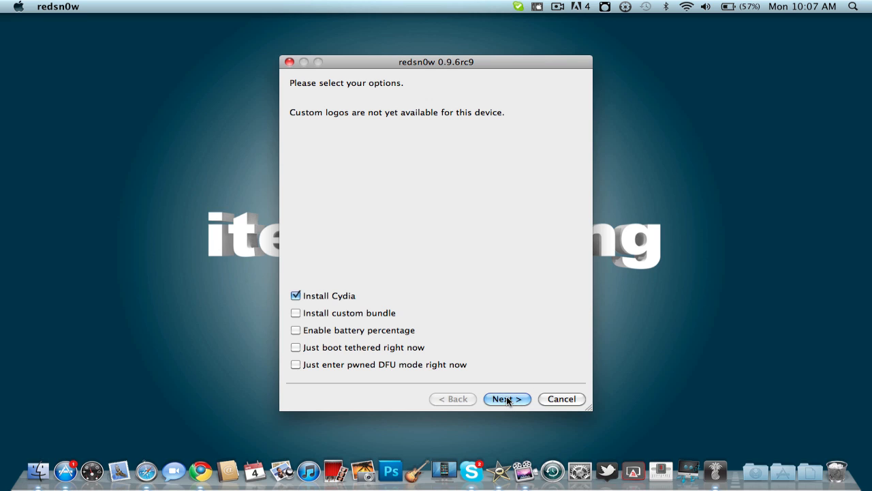
Step: Continue past the power-off-and-plug-in reminder to the DFU instructions, going Back once and Next again
{"action": "left_click", "coordinate": [506, 399]}
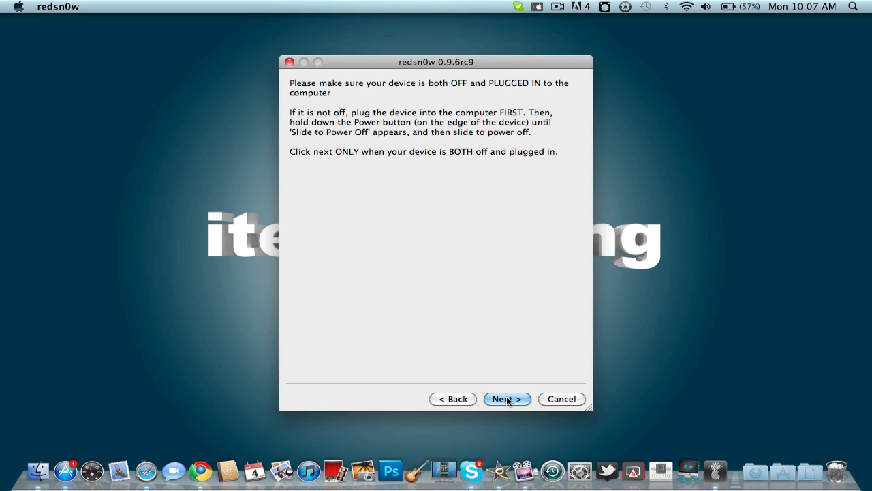
{"action": "left_click", "coordinate": [507, 399]}
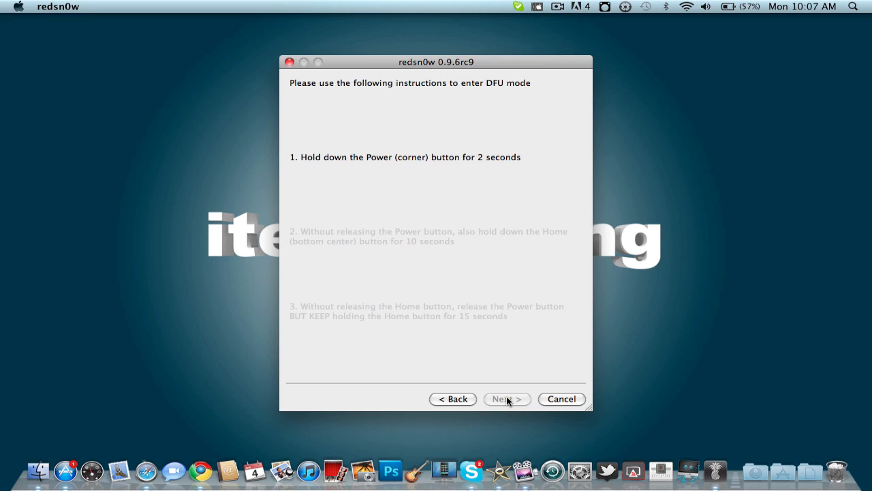
{"action": "left_click", "coordinate": [507, 398]}
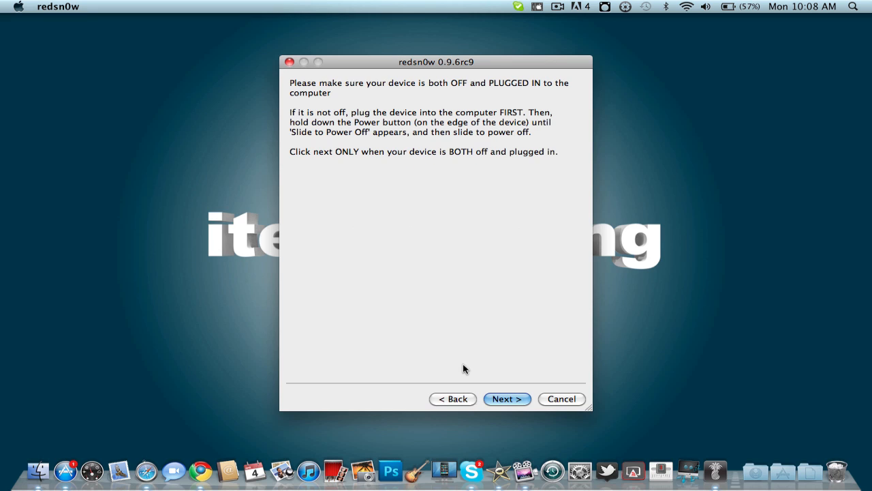
{"action": "mouse_move", "coordinate": [464, 357]}
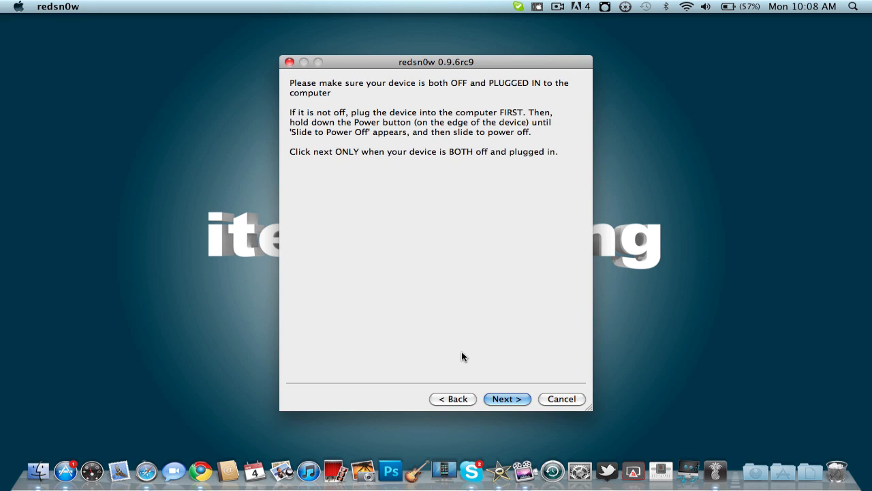
{"action": "left_click", "coordinate": [507, 398]}
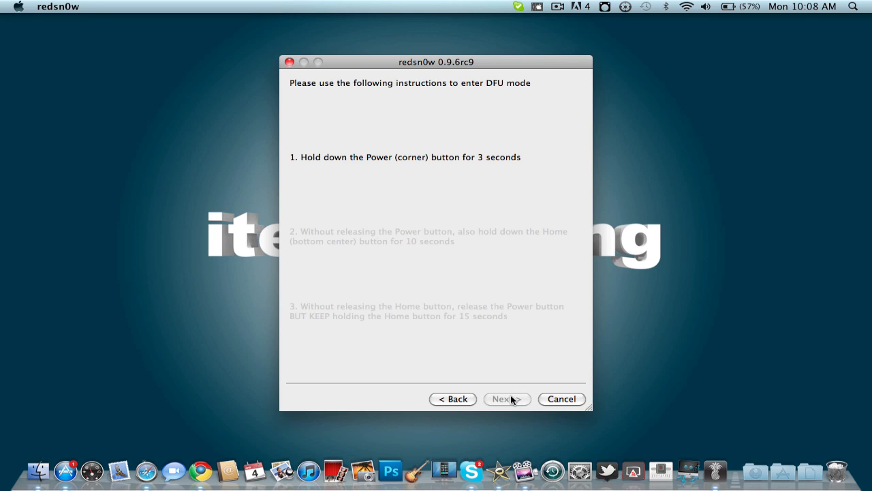